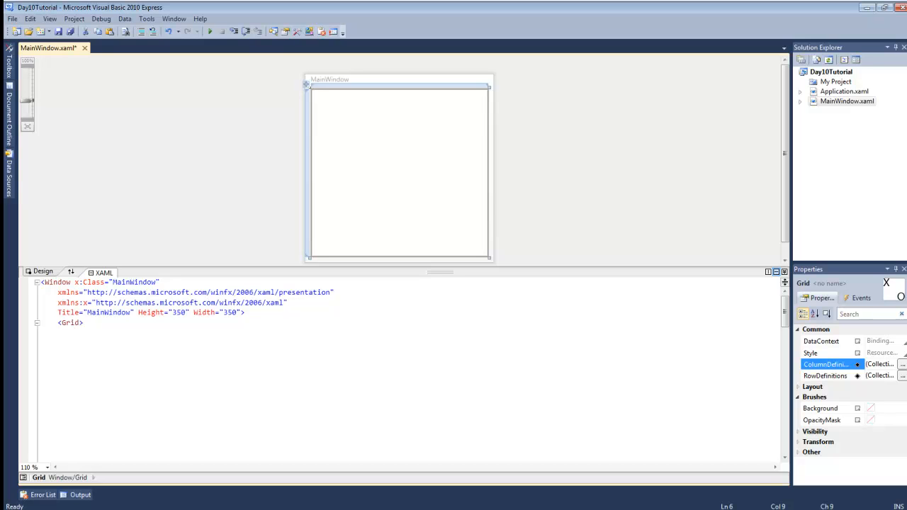
# Add ShowGridLines="True" to the Grid, plus empty Grid.RowDefinitions and Grid.ColumnDefinitions blocks
pyautogui.click(75, 331)
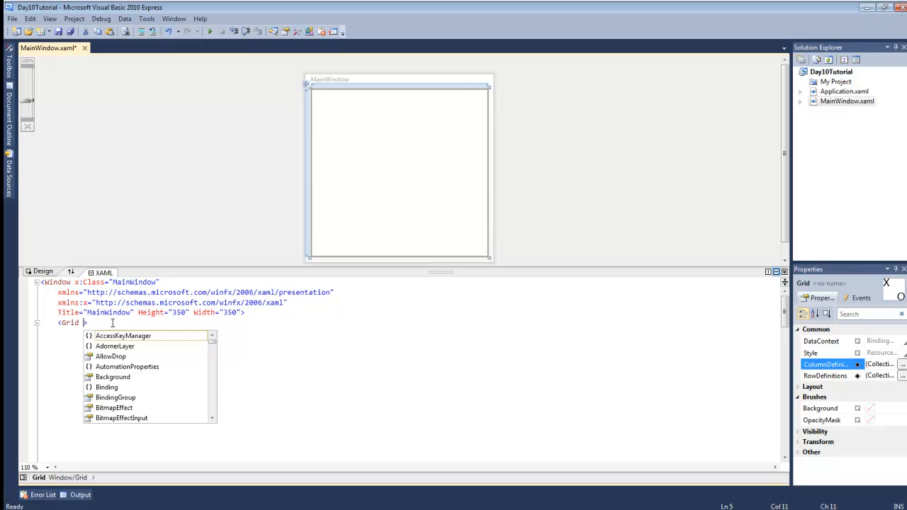
pyautogui.write('ShowGridLines="True')
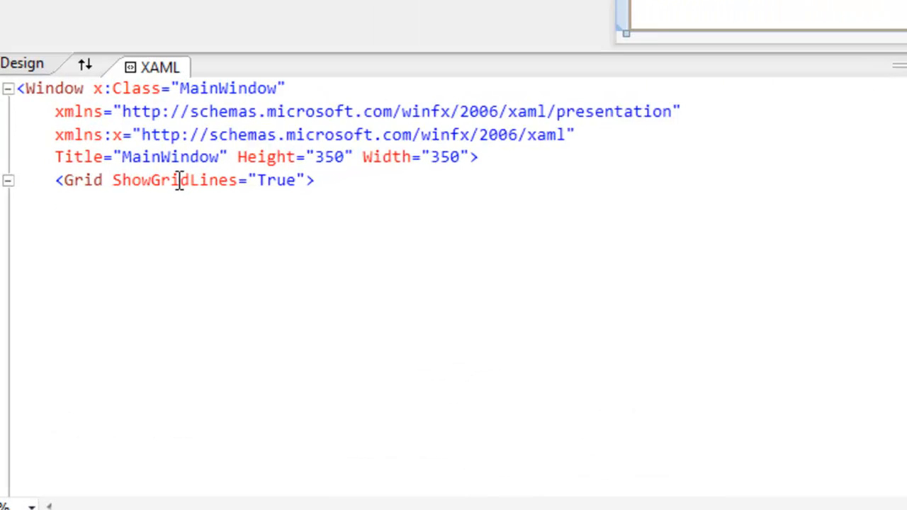
pyautogui.write('<Grid></Grid>')
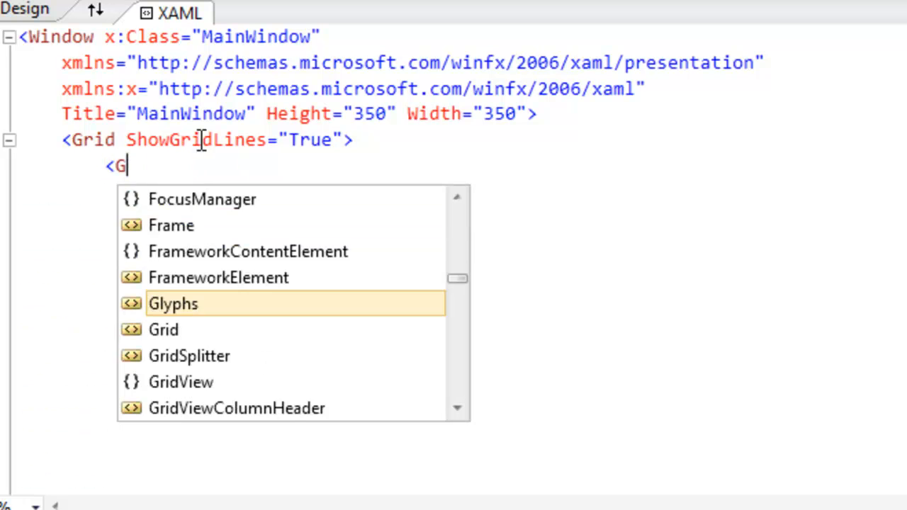
pyautogui.write('rid.RowDefinitions')
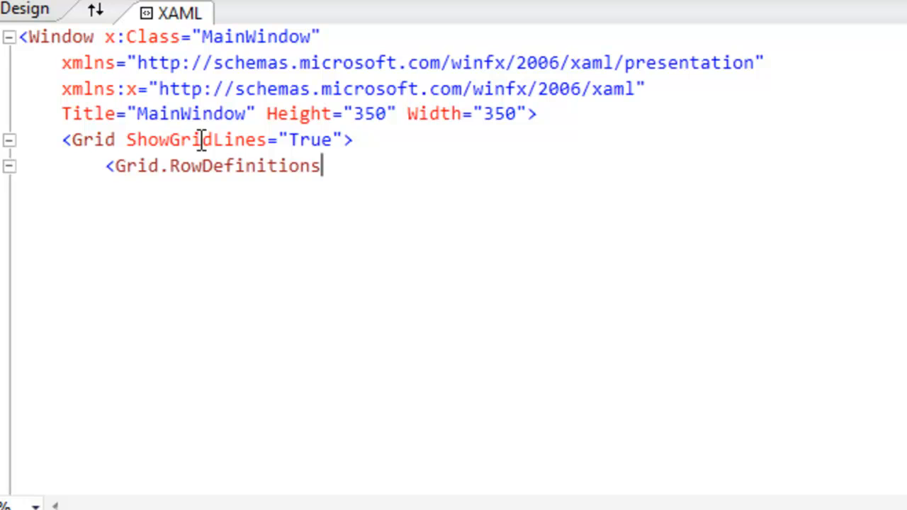
pyautogui.write('>')
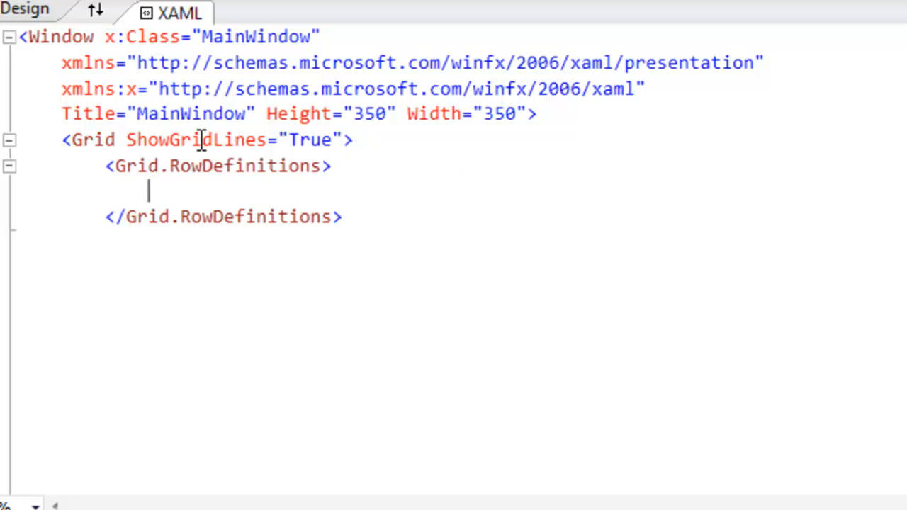
pyautogui.write('<')
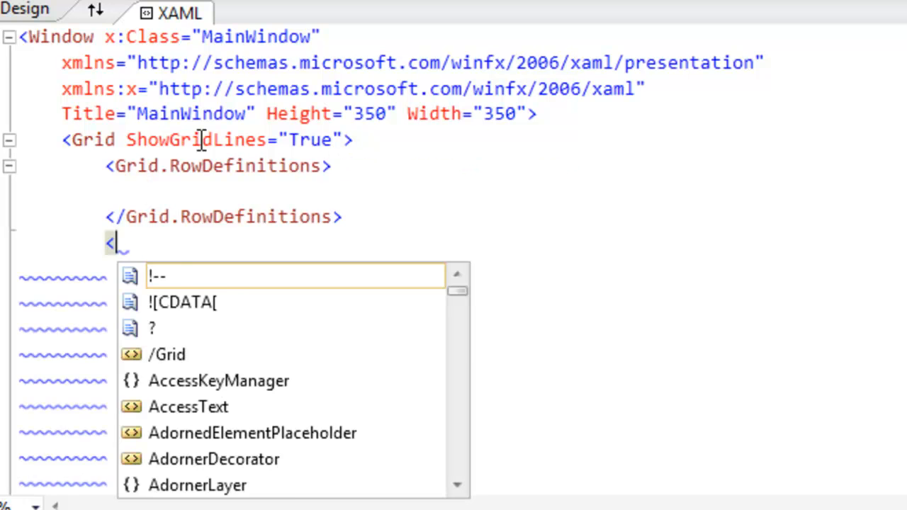
pyautogui.write('Grid.')
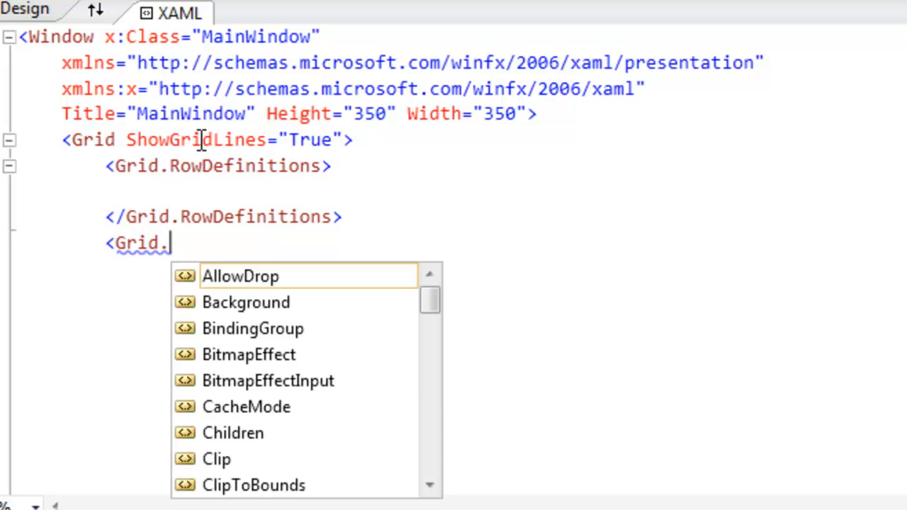
pyautogui.write('ColumnDefinitions')
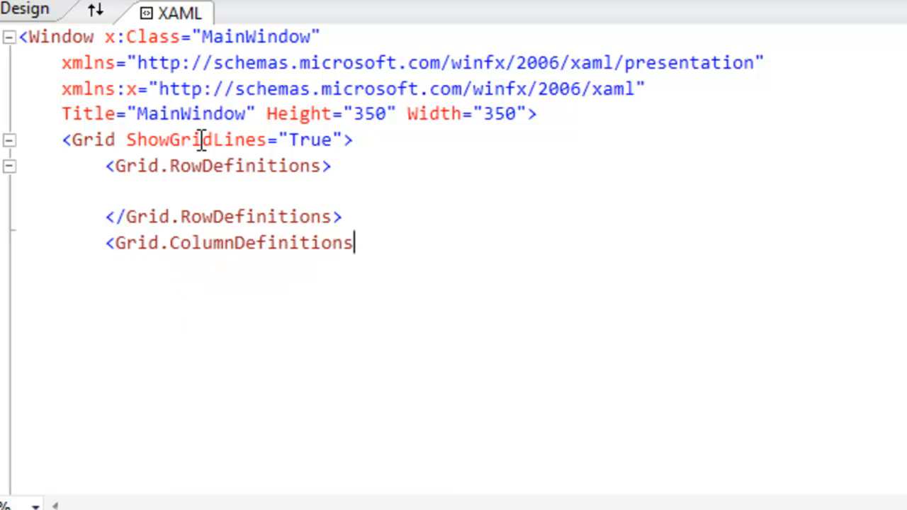
pyautogui.write('>')
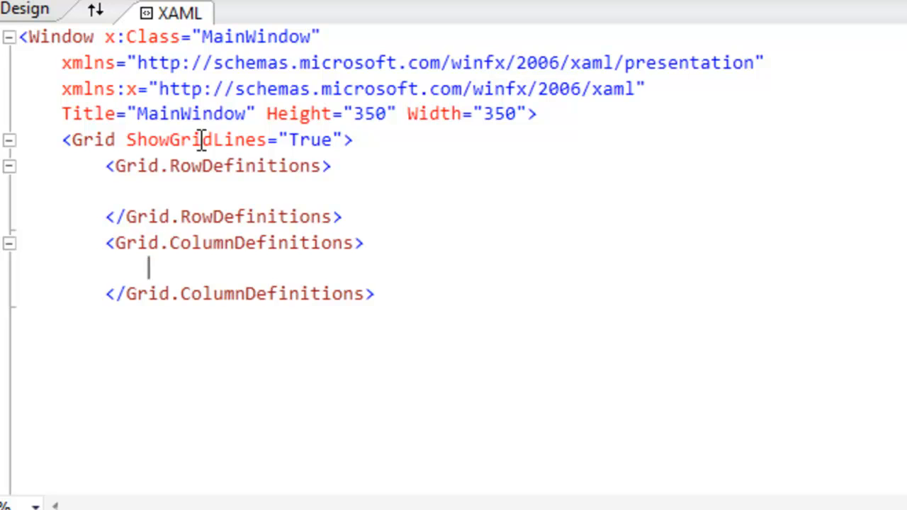
# Enter three <RowDefinition /> and three <ColumnDefinition/> elements inside their blocks
pyautogui.write('<RowDefinition></RowDefinition>')
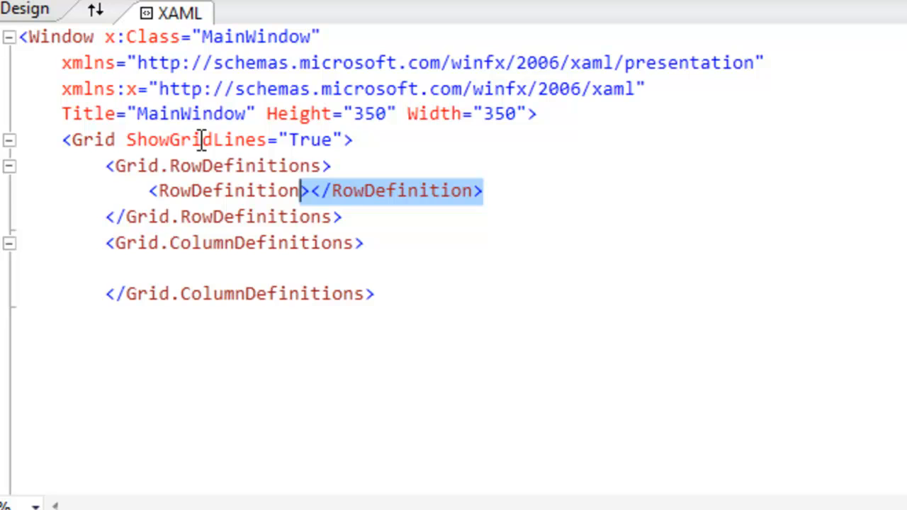
pyautogui.write('/>')
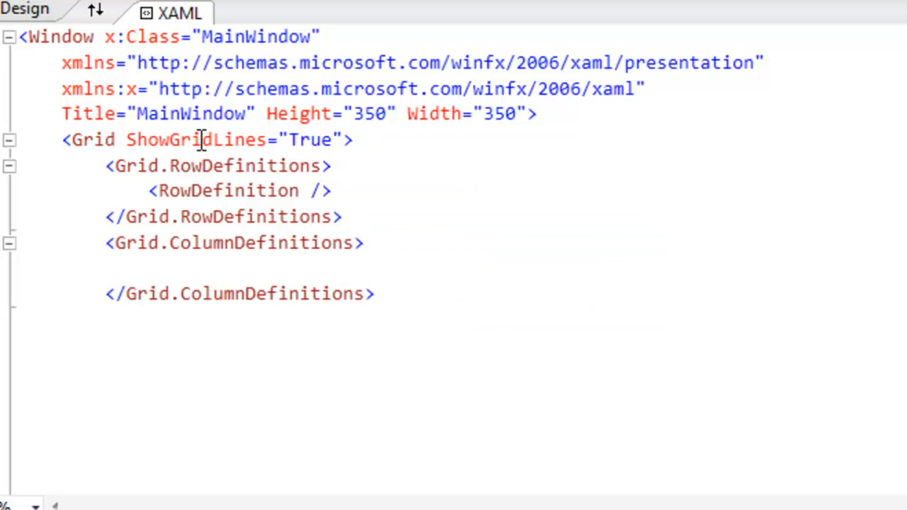
pyautogui.write('<RowDefinition />')
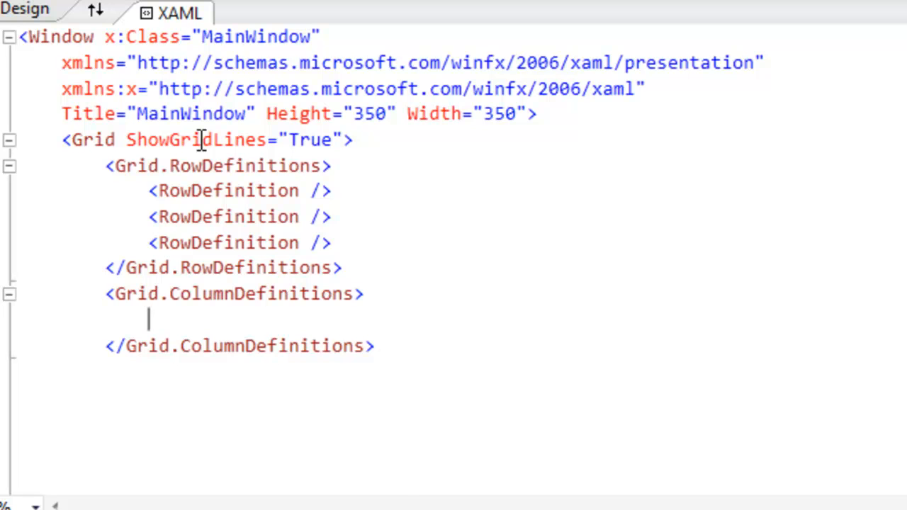
pyautogui.write('<ColumnDefinition/>')
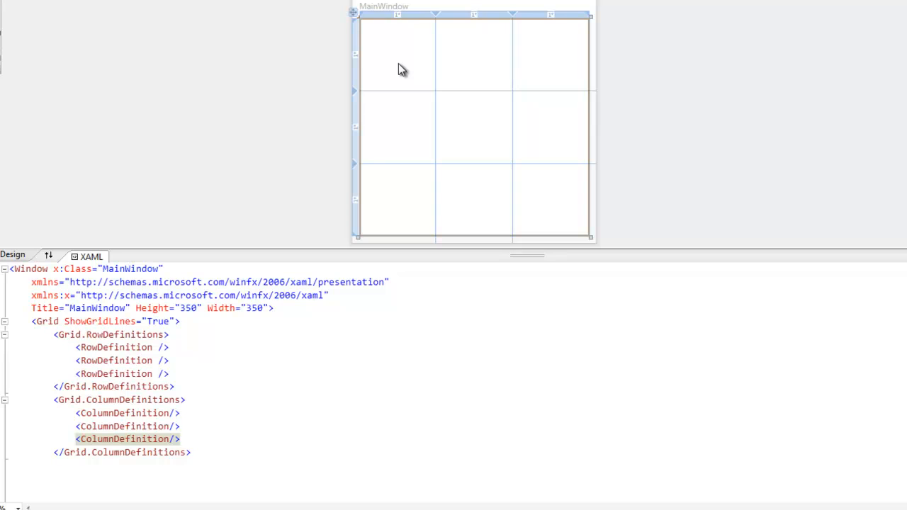
pyautogui.moveTo(510, 219)
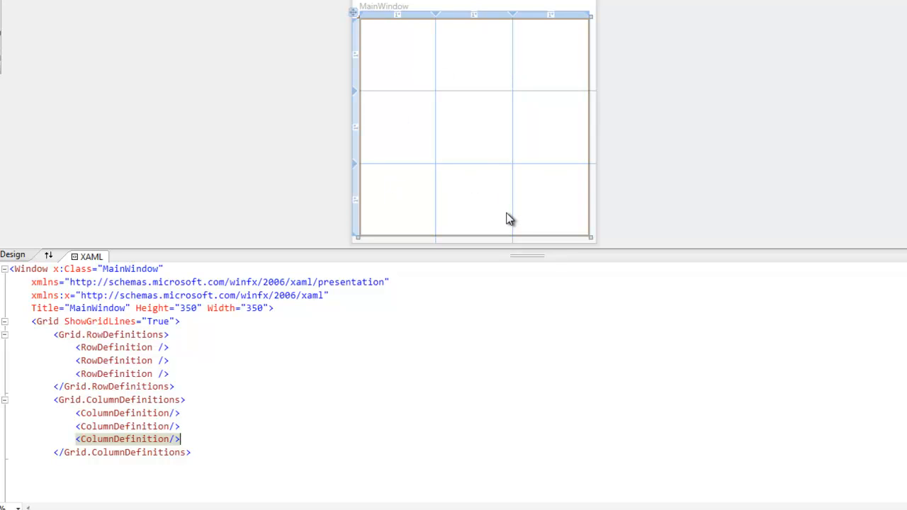
pyautogui.moveTo(513, 199)
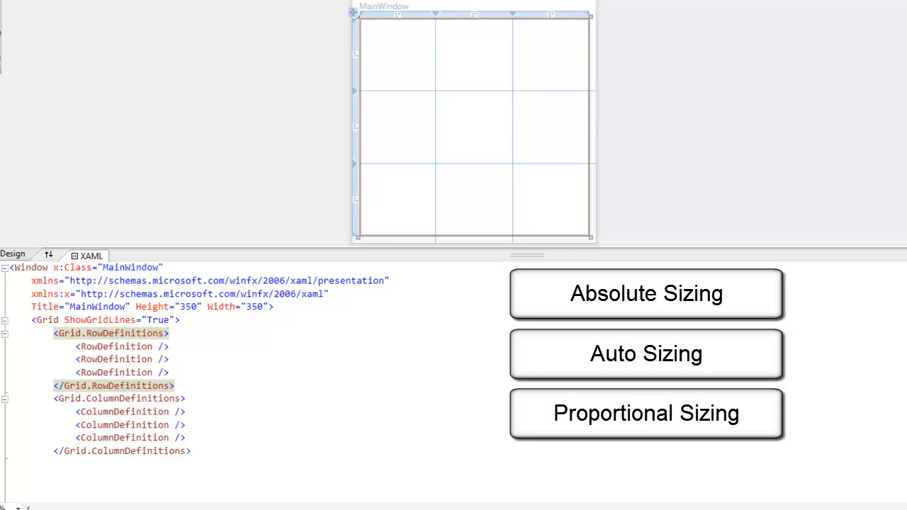
# Give each RowDefinition Height="Auto" and each ColumnDefinition Width="Auto"
pyautogui.click(174, 386)
pyautogui.write('Height="" ')
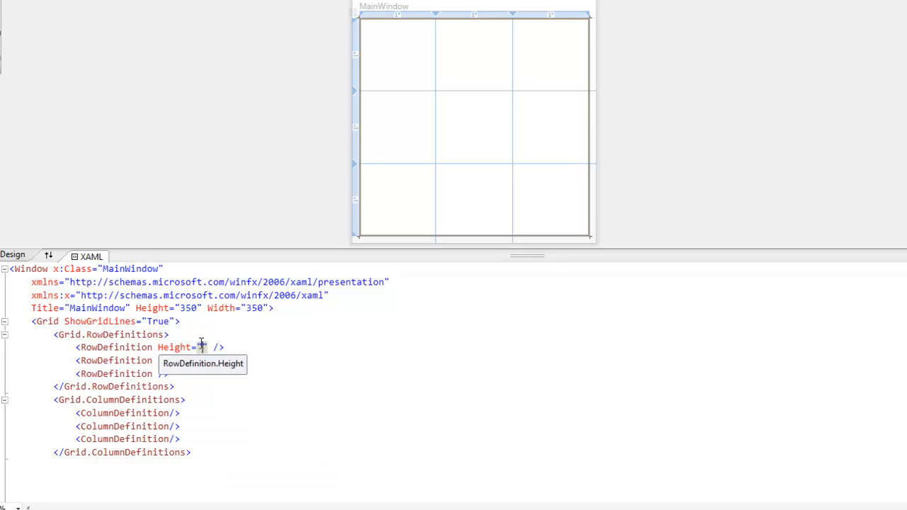
pyautogui.write('Auto')
pyautogui.click(128, 413)
pyautogui.write(' Width="" ')
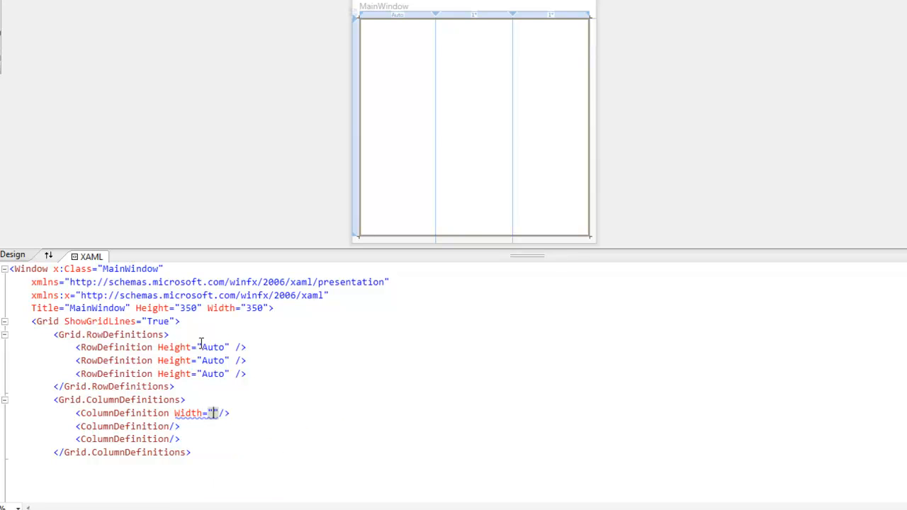
pyautogui.write('Auto')
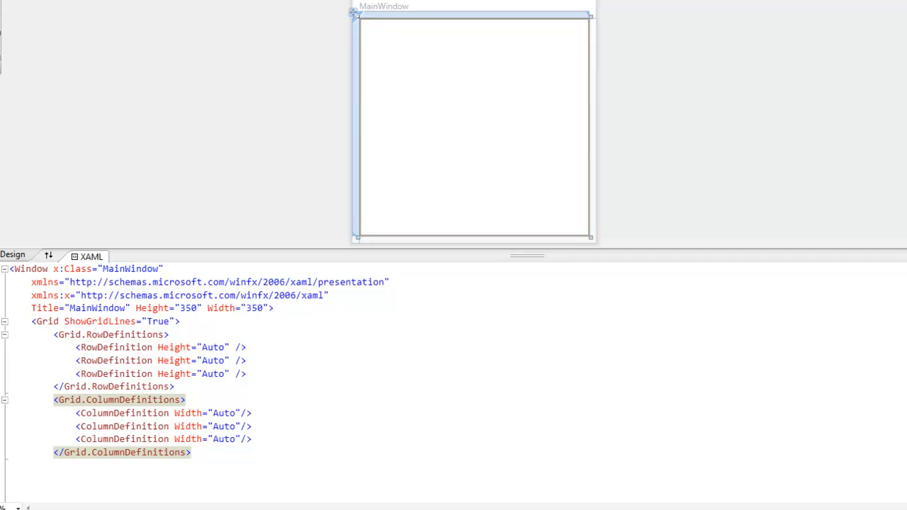
# Add <TextBlock FontSize="80">X</TextBlock> below the column definitions
pyautogui.click(191, 452)
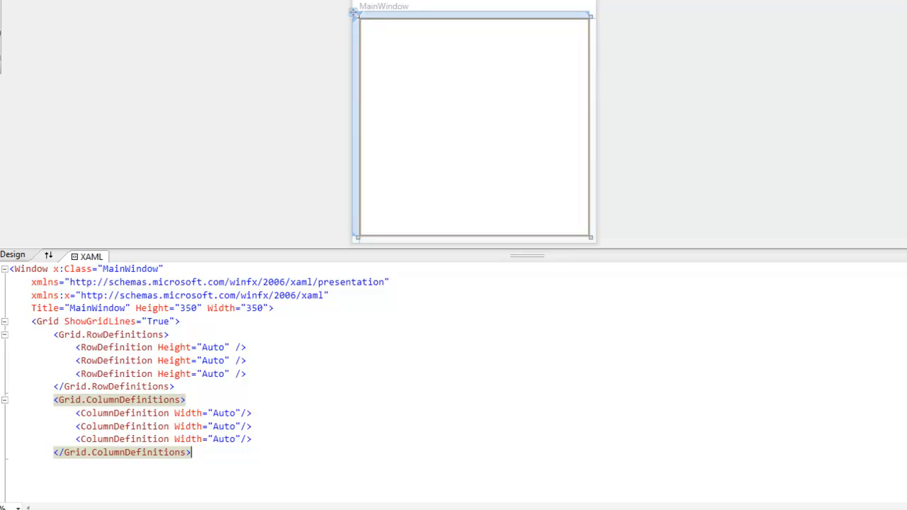
pyautogui.write('<')
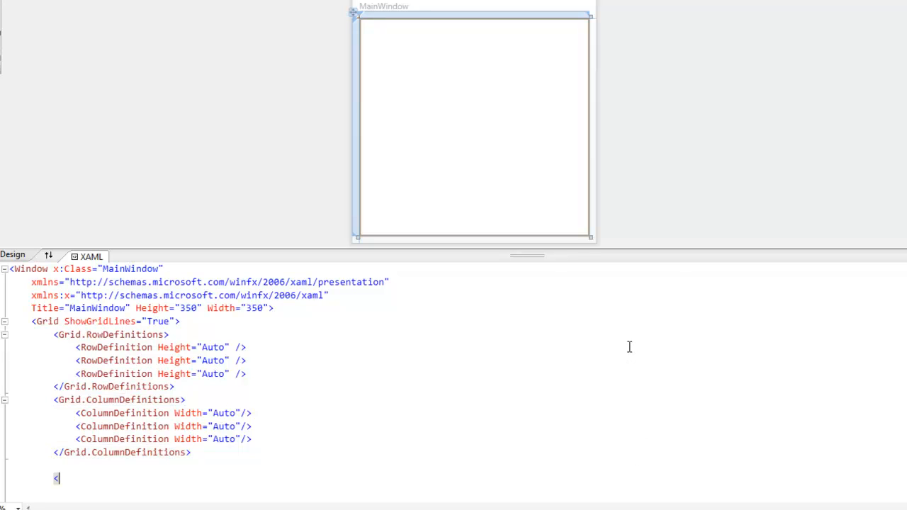
pyautogui.write('Textb')
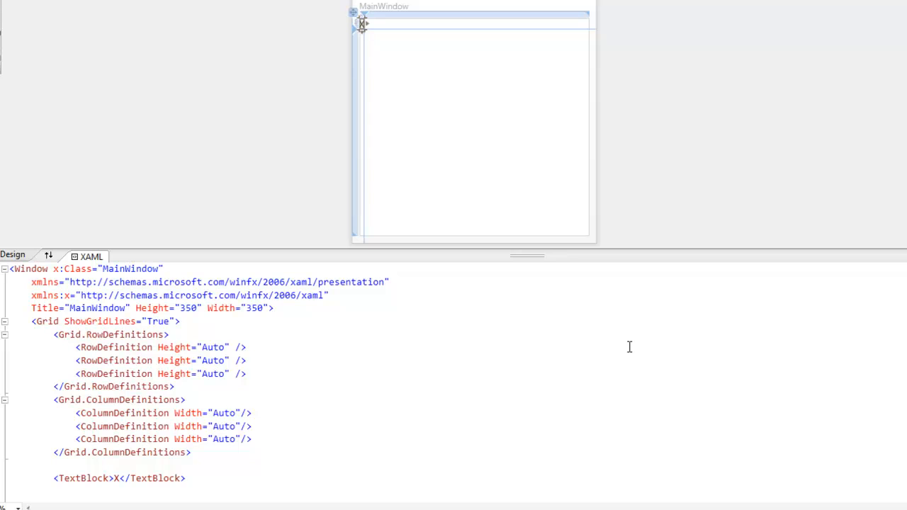
pyautogui.write('FontSize="80')
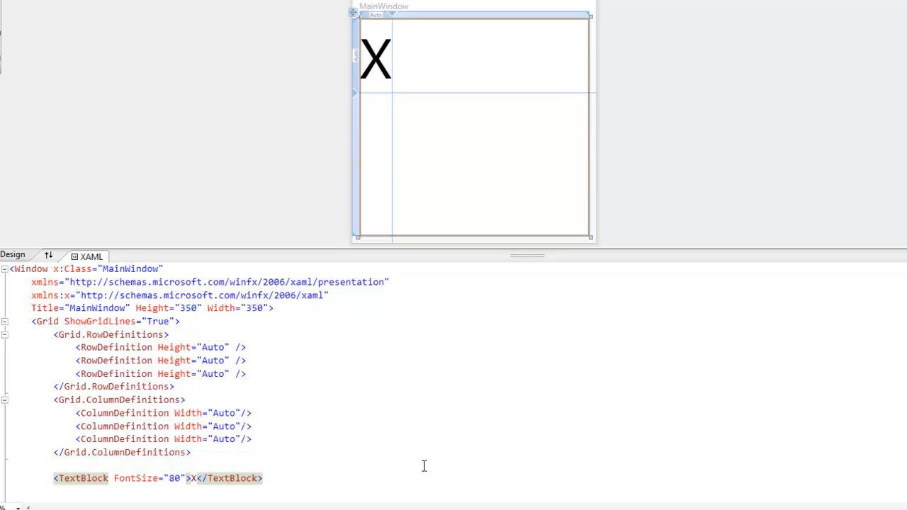
# Duplicate the X TextBlock, change its text to O, and set Grid.Column="1"
pyautogui.click(262, 478)
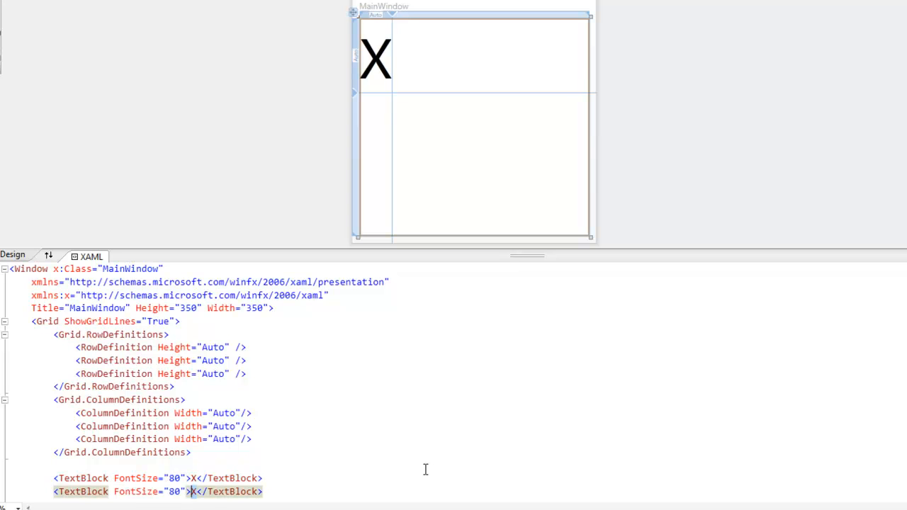
pyautogui.write('O')
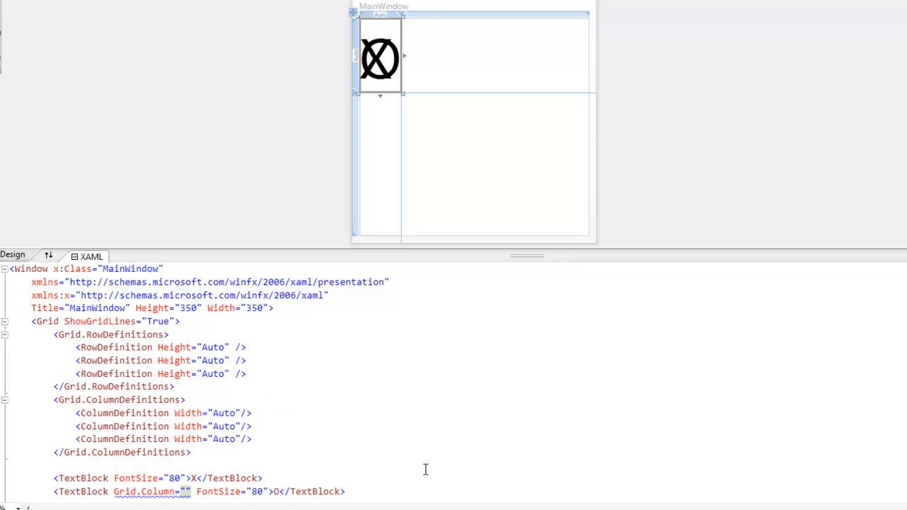
pyautogui.write('1" Grid.Row="1')
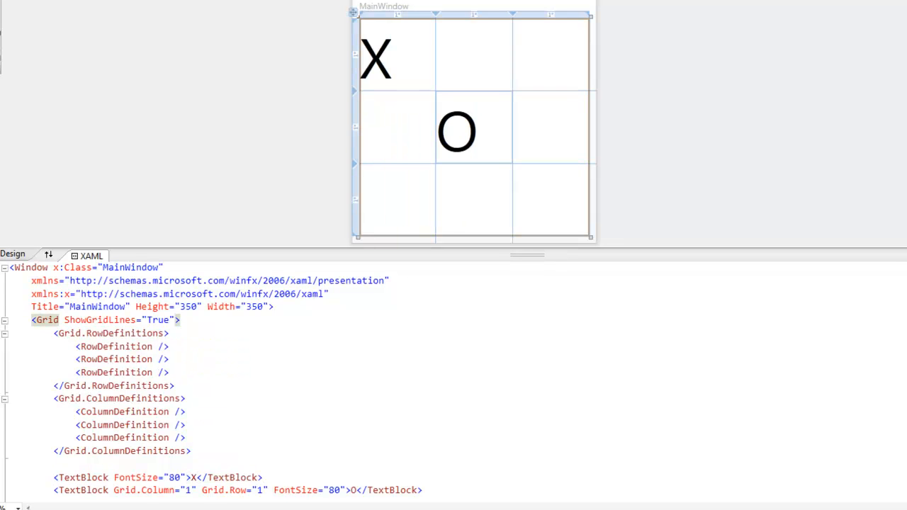
# Put Height="Auto" and Width="Auto" back on every row and column definition
pyautogui.click(181, 319)
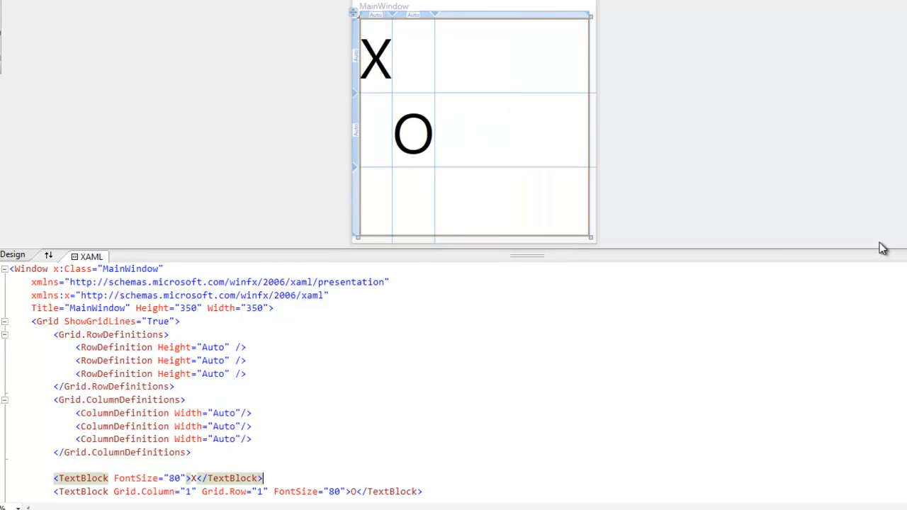
pyautogui.moveTo(884, 280)
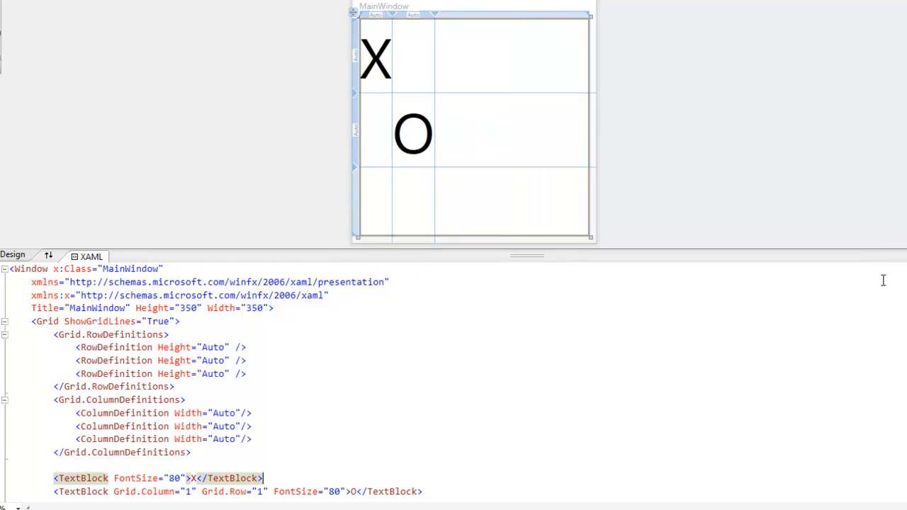
# Replace each Auto height and width value with "*" for equal star sizing
pyautogui.doubleClick(213, 348)
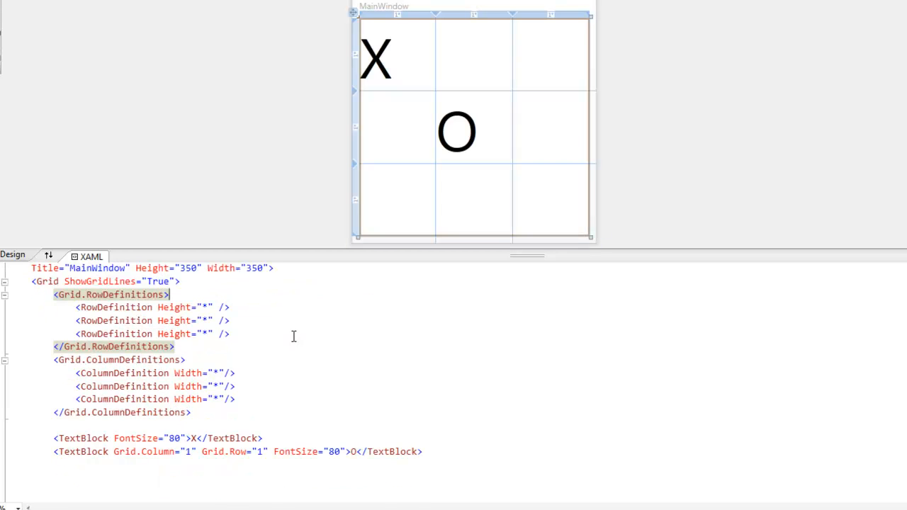
pyautogui.moveTo(417, 136)
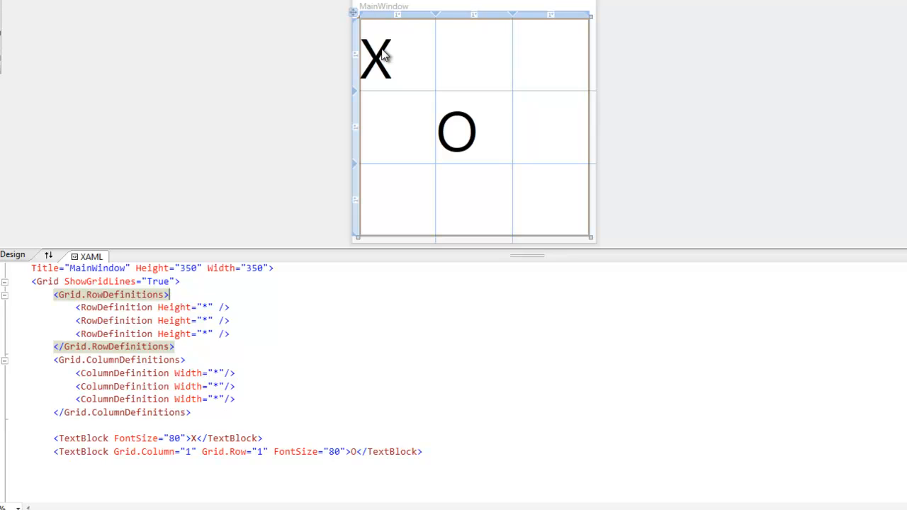
pyautogui.moveTo(349, 98)
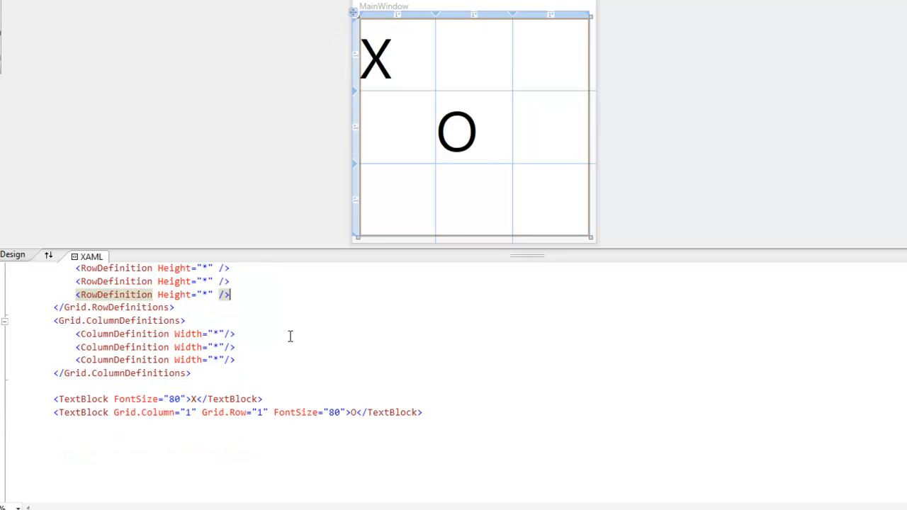
# Give the X and O TextBlocks HorizontalAlignment="Center", then start a VerticalAlignment attribute
pyautogui.click(110, 398)
pyautogui.write(' HorizontalAlignment="Cente"')
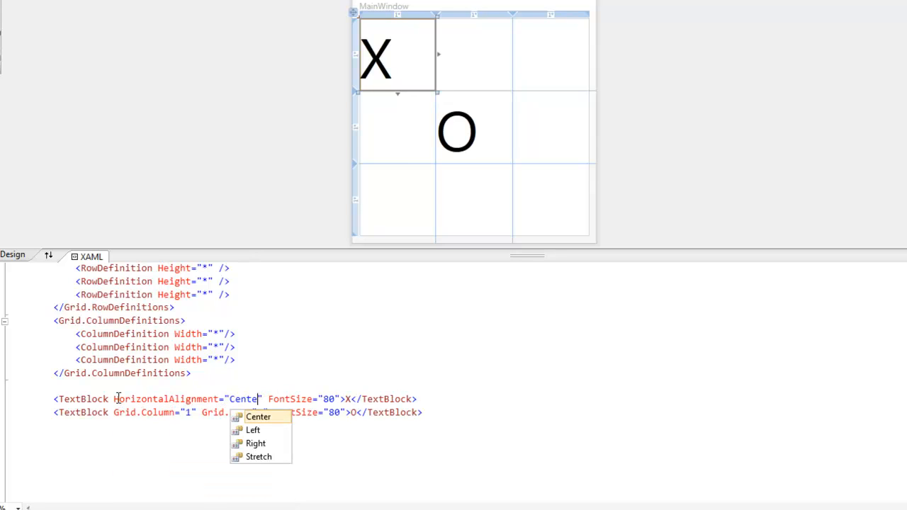
pyautogui.click(258, 416)
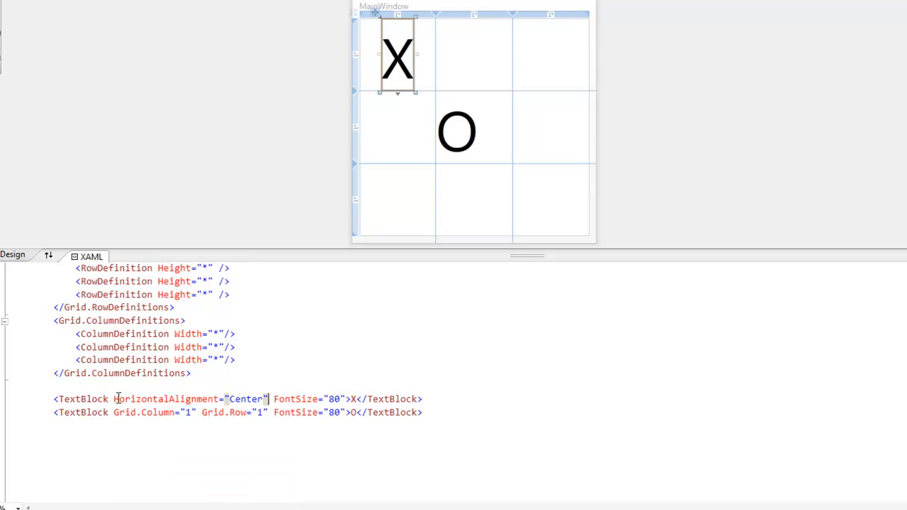
pyautogui.write('HorizontalAlignment="Center"')
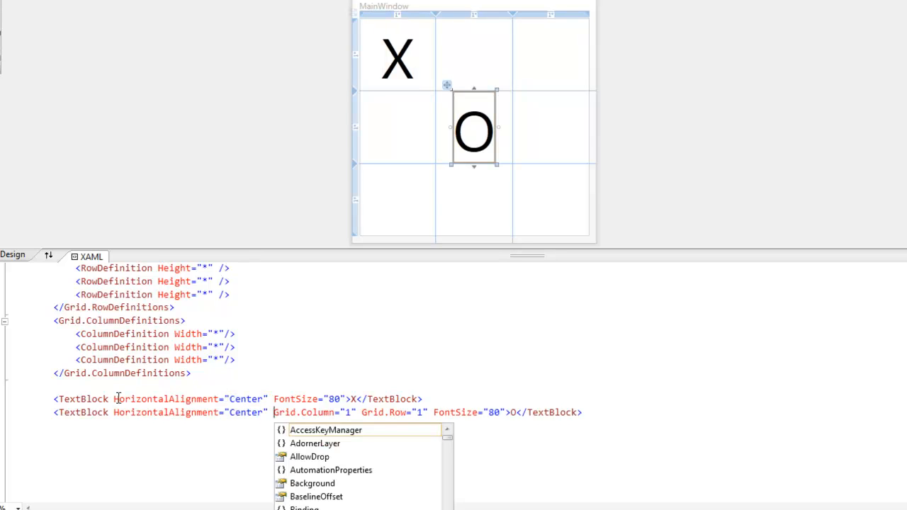
pyautogui.press('Escape')
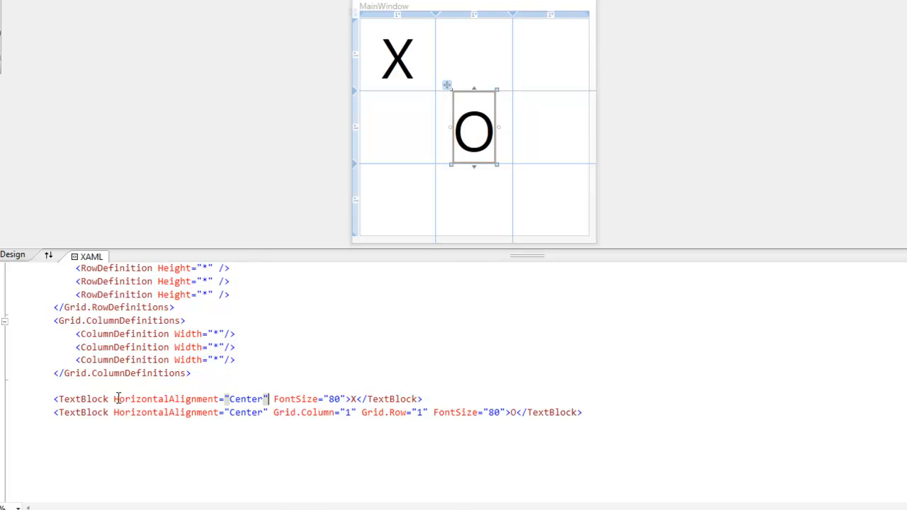
pyautogui.write('Verti')
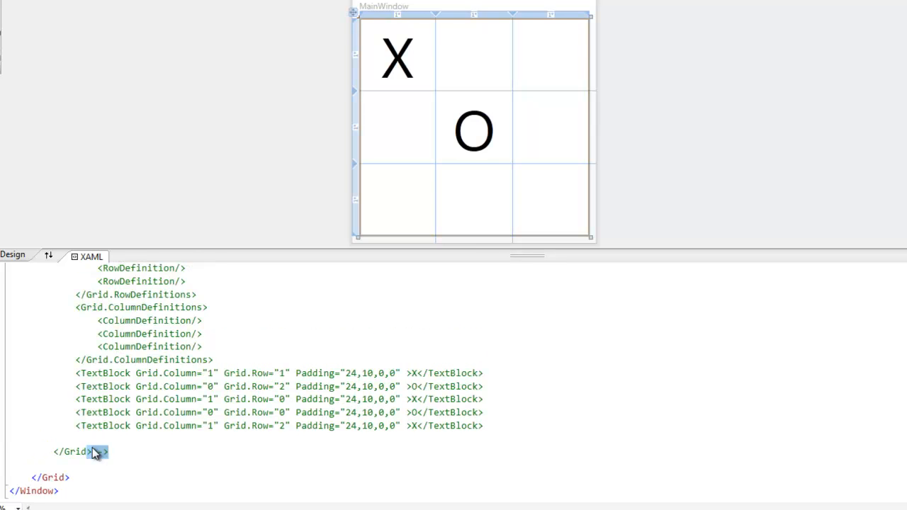
# Scroll up through the XAML toward the nested bottom-right grid
pyautogui.scroll(3)
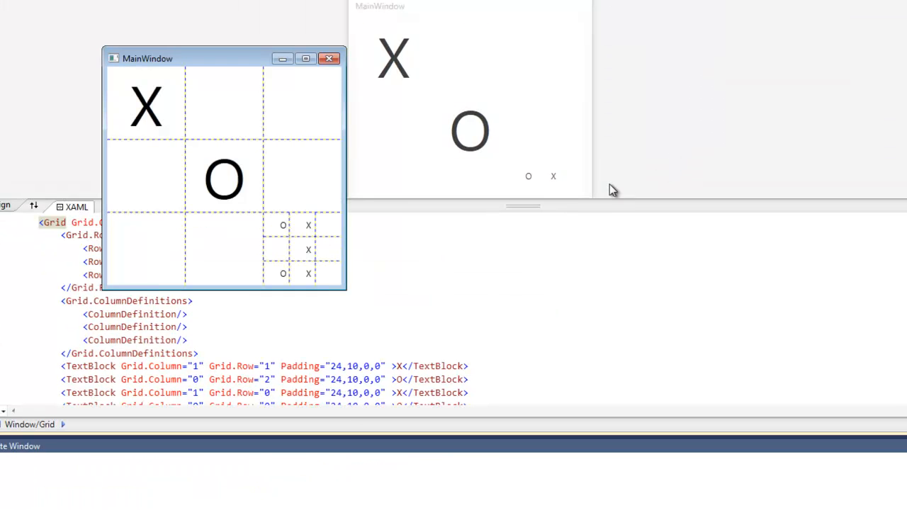
pyautogui.moveTo(308, 259)
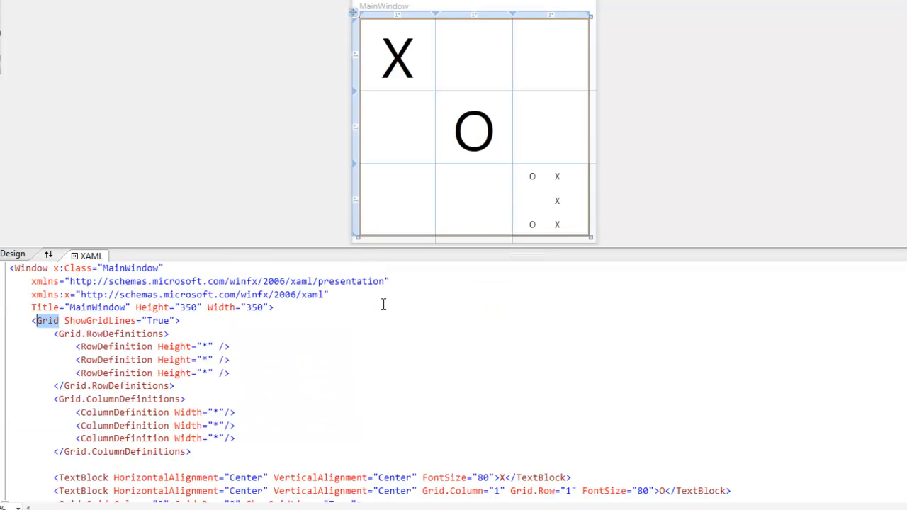
# Scroll down through the XAML to the nested Grid element
pyautogui.scroll(-3)
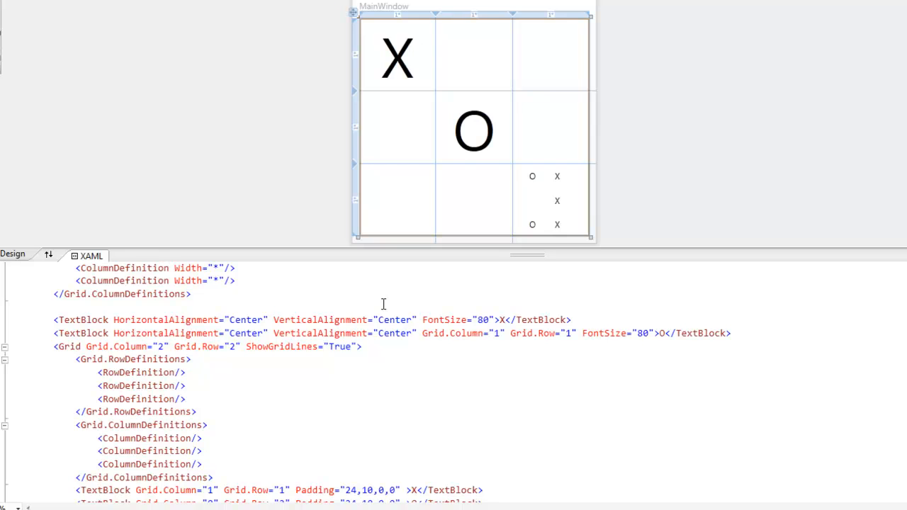
pyautogui.moveTo(126, 346)
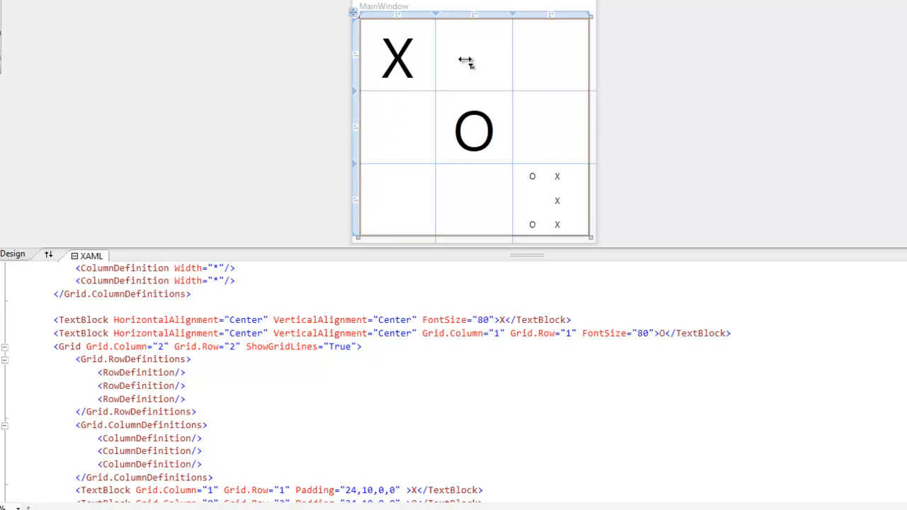
pyautogui.moveTo(556, 63)
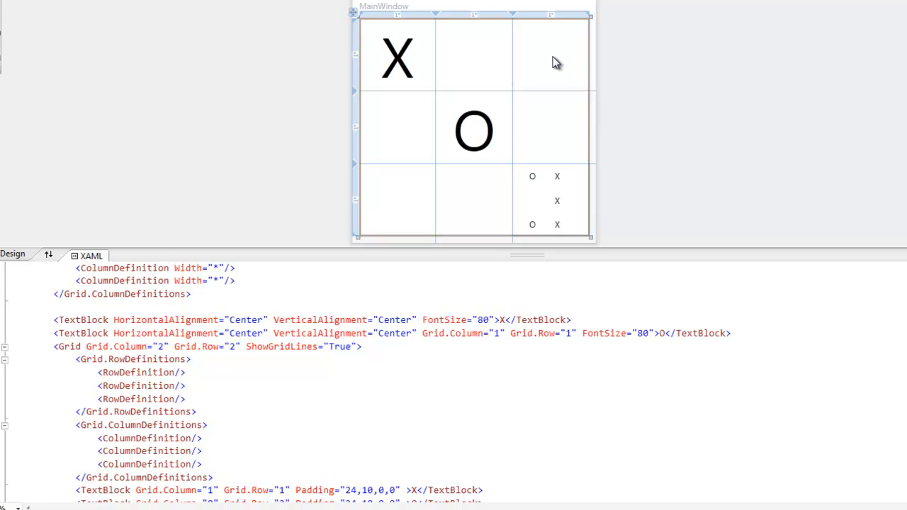
pyautogui.moveTo(558, 129)
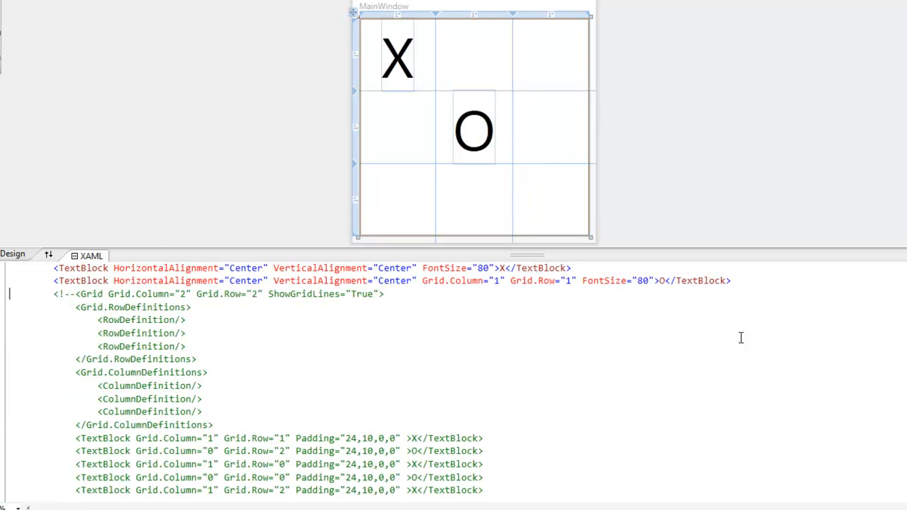
# Add a Button with Grid.Column="1" and Grid.RowSpan="2", then begin typing Grid.ColumnSpan
pyautogui.write('<')
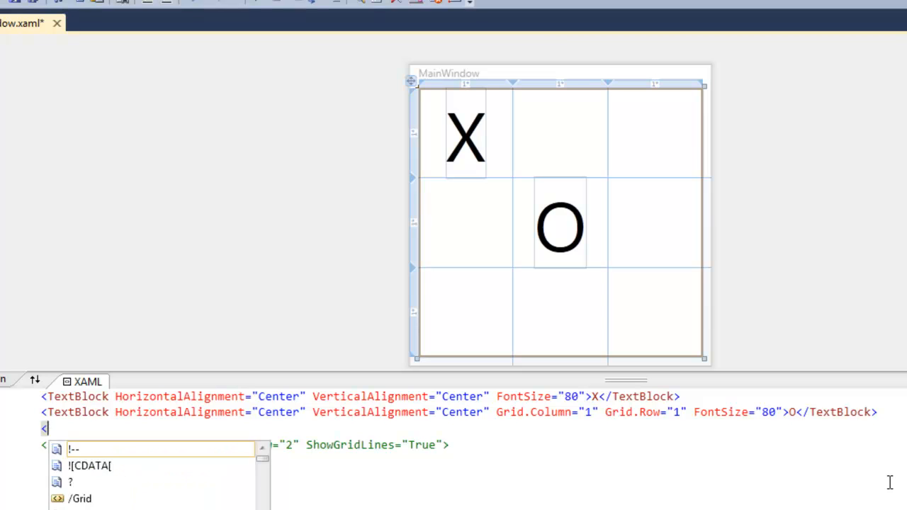
pyautogui.write('Button')
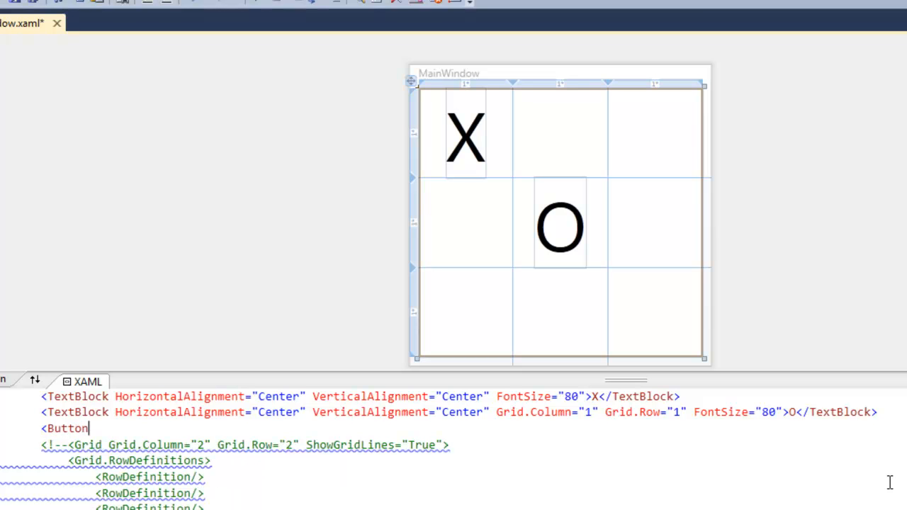
pyautogui.write('G></Button>')
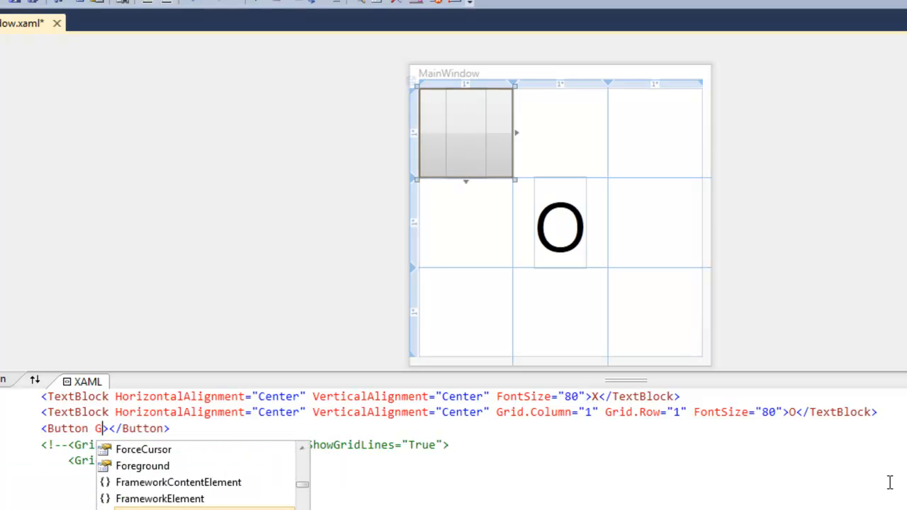
pyautogui.write('rid.Column="1')
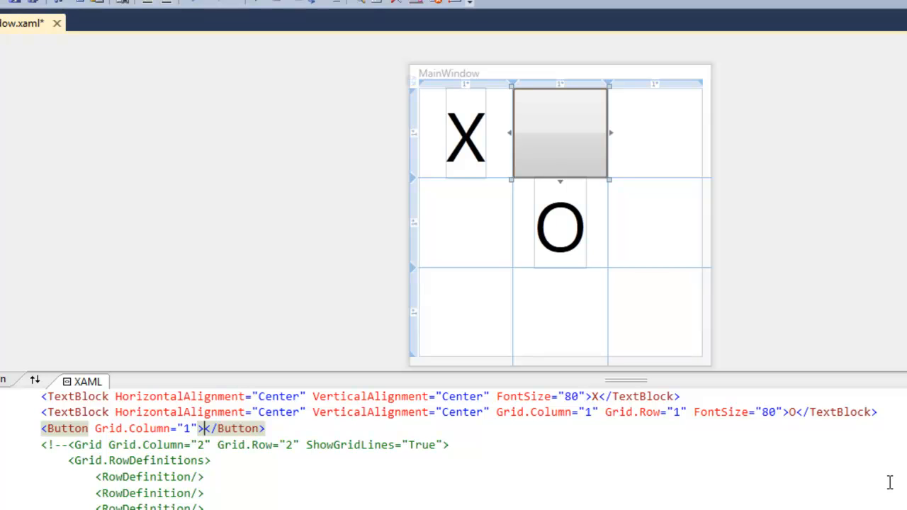
pyautogui.write('Grid.RowSpan="')
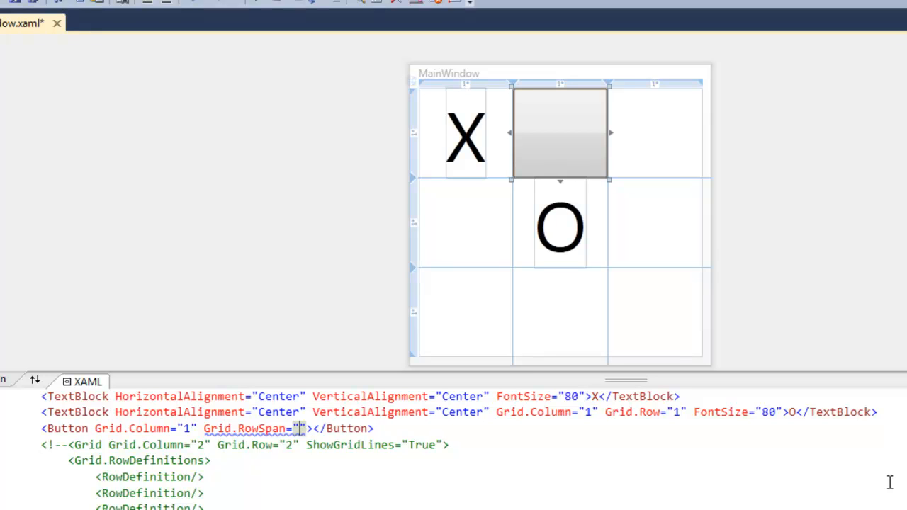
pyautogui.write('2')
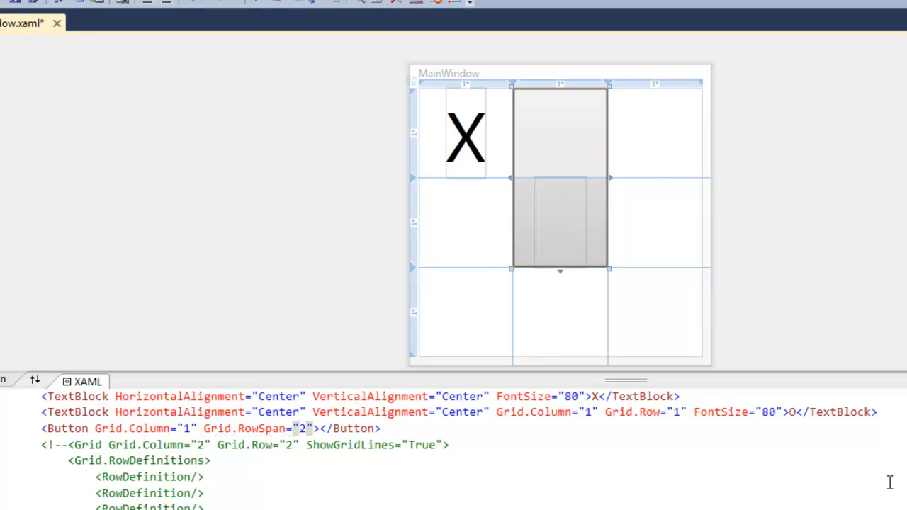
pyautogui.write('Grid.')
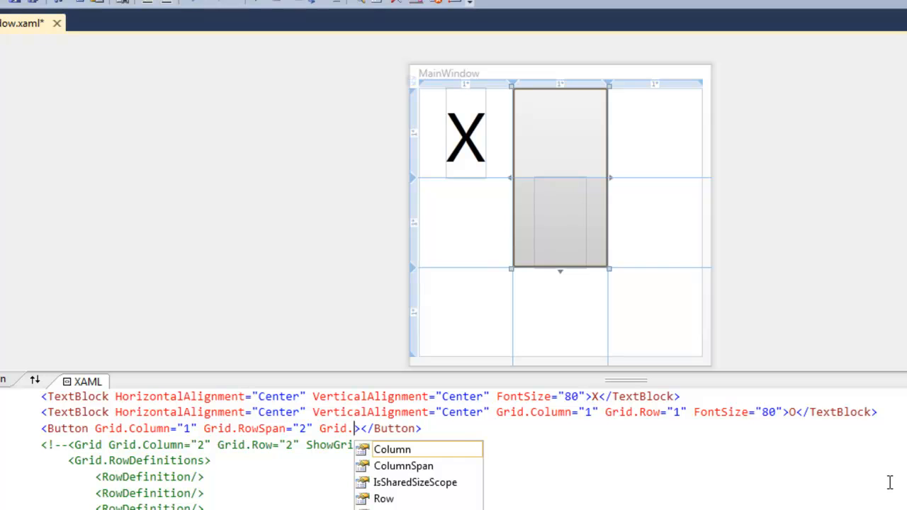